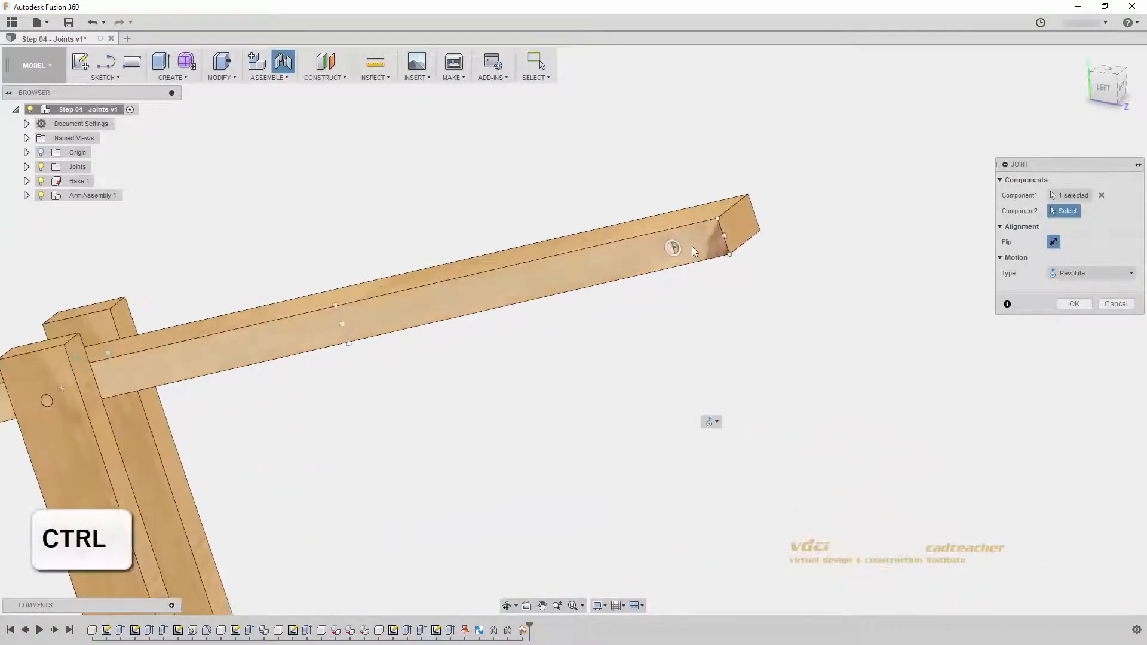
mouse_move(693, 251)
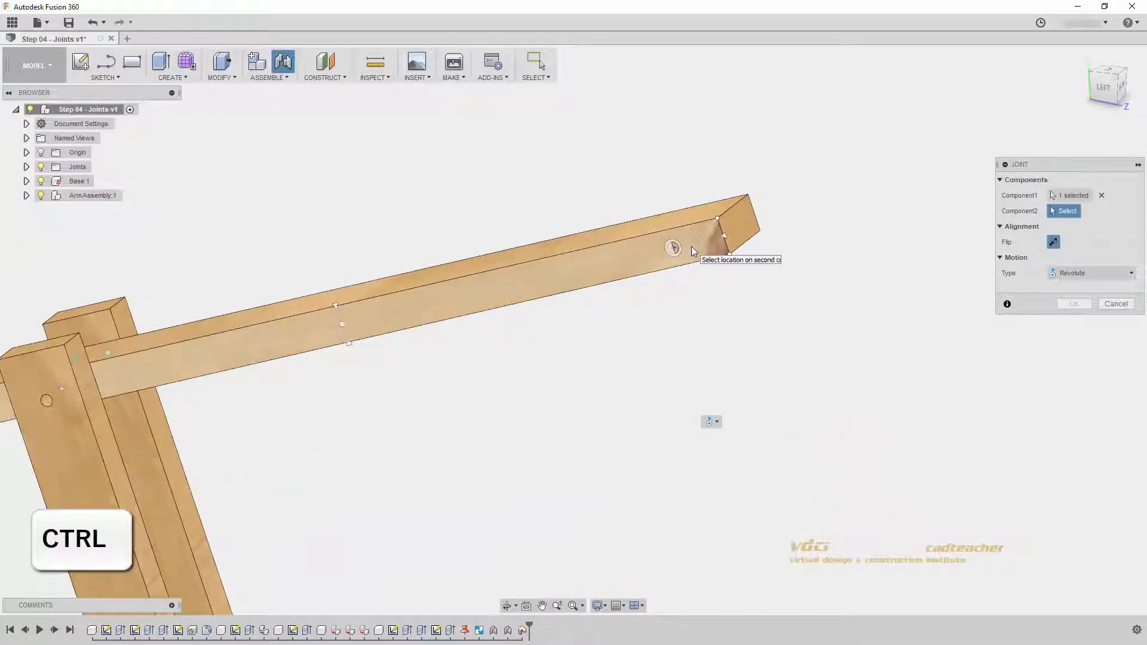
Place the revolute joint at the pivot point of the second wooden arm piece.
left_click(672, 249)
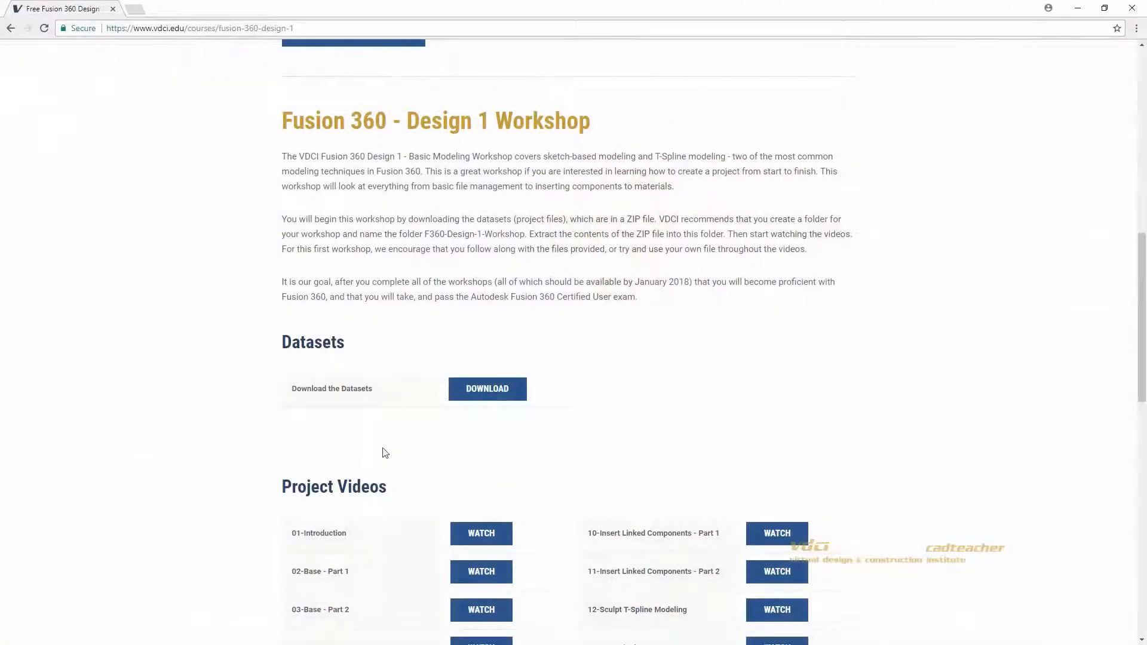
Download the Fusion 360 Design 1 Workshop datasets from the VDCI course page.
scroll("down", 3)
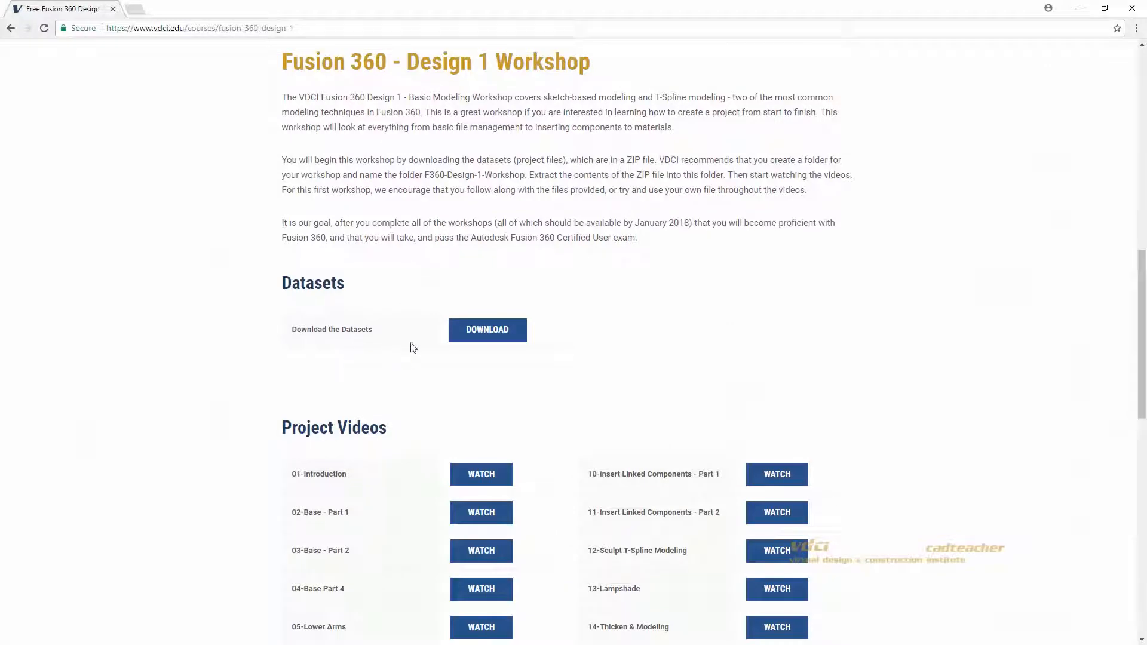
mouse_move(497, 428)
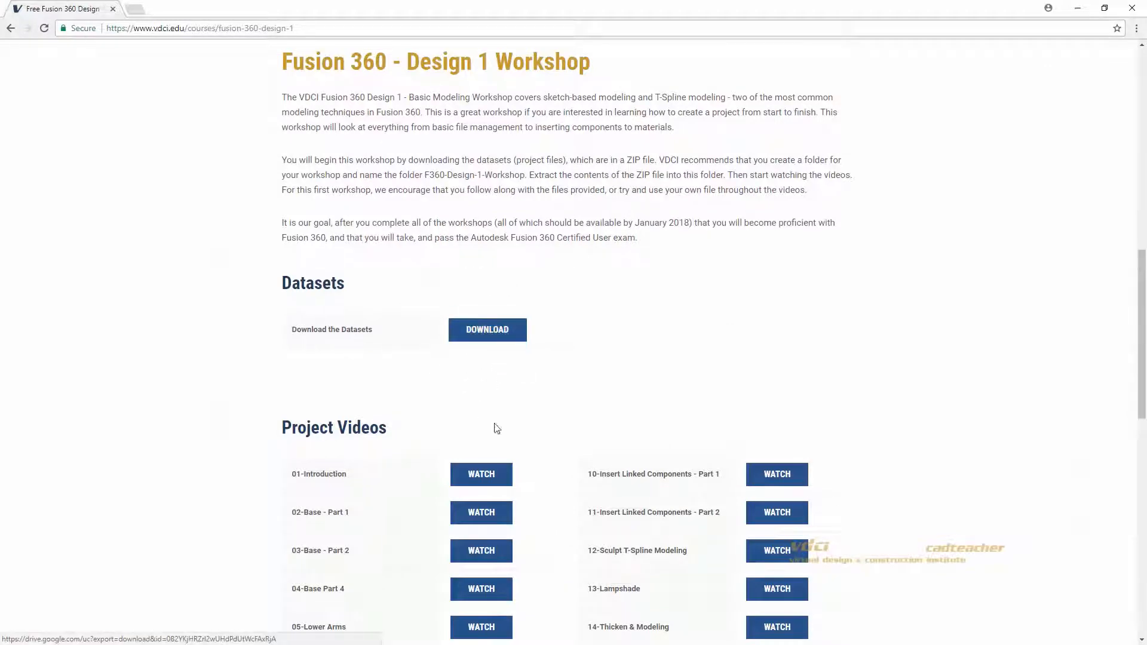
left_click(487, 330)
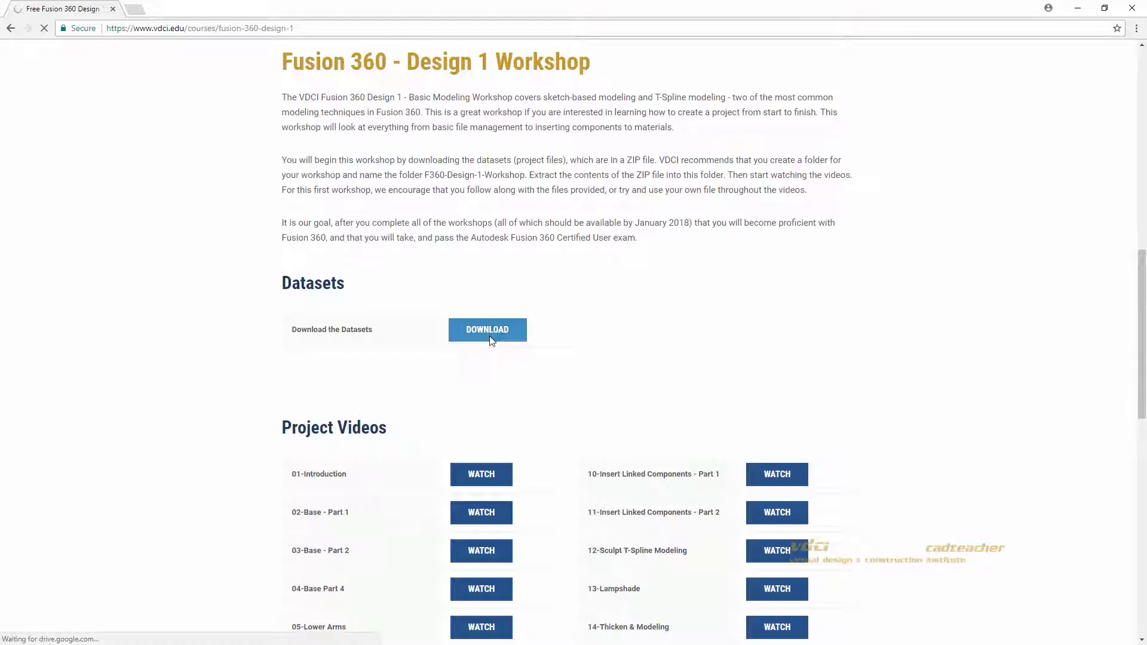
left_click(487, 329)
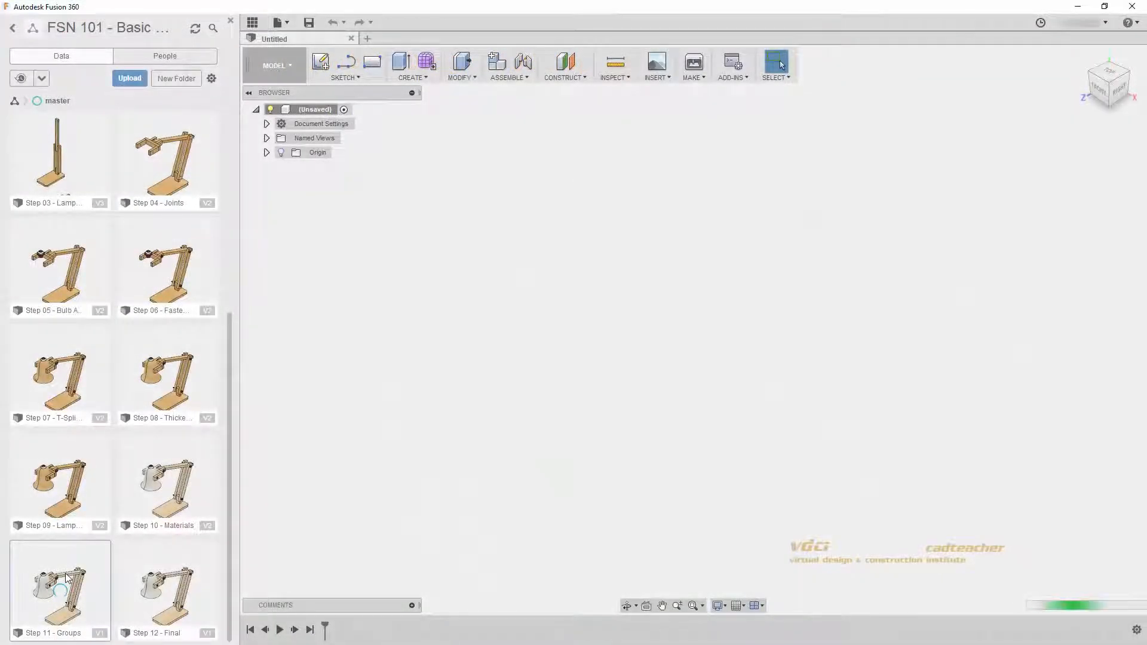
Open the Step 11 - Groups desk lamp design from the Data Panel.
double_click(60, 585)
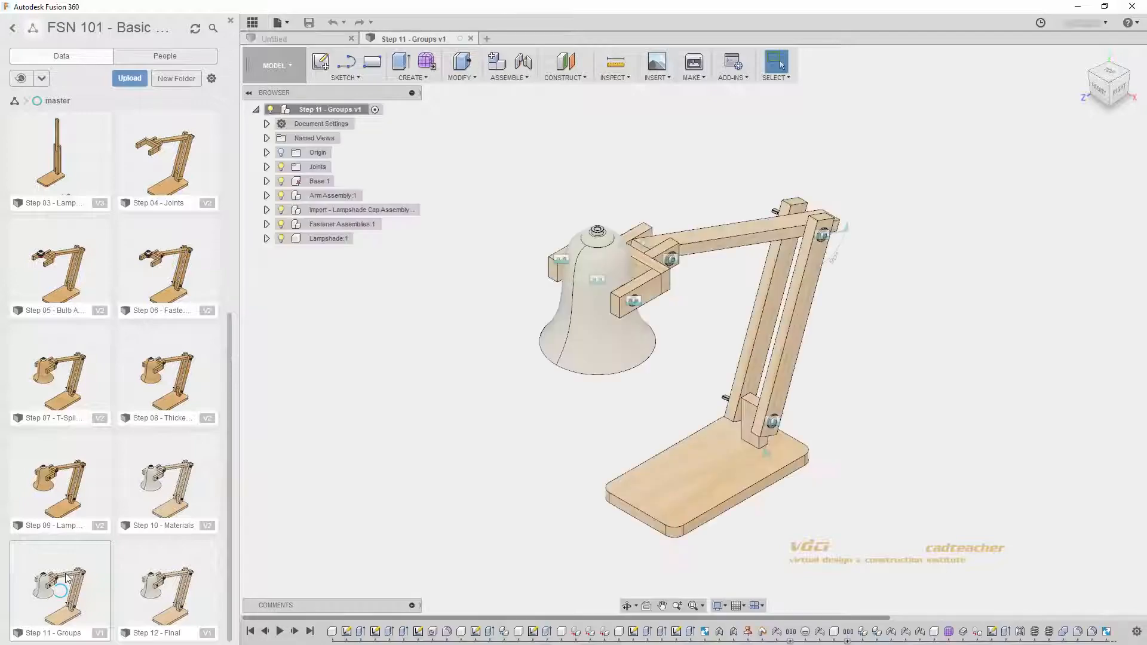
left_click(351, 38)
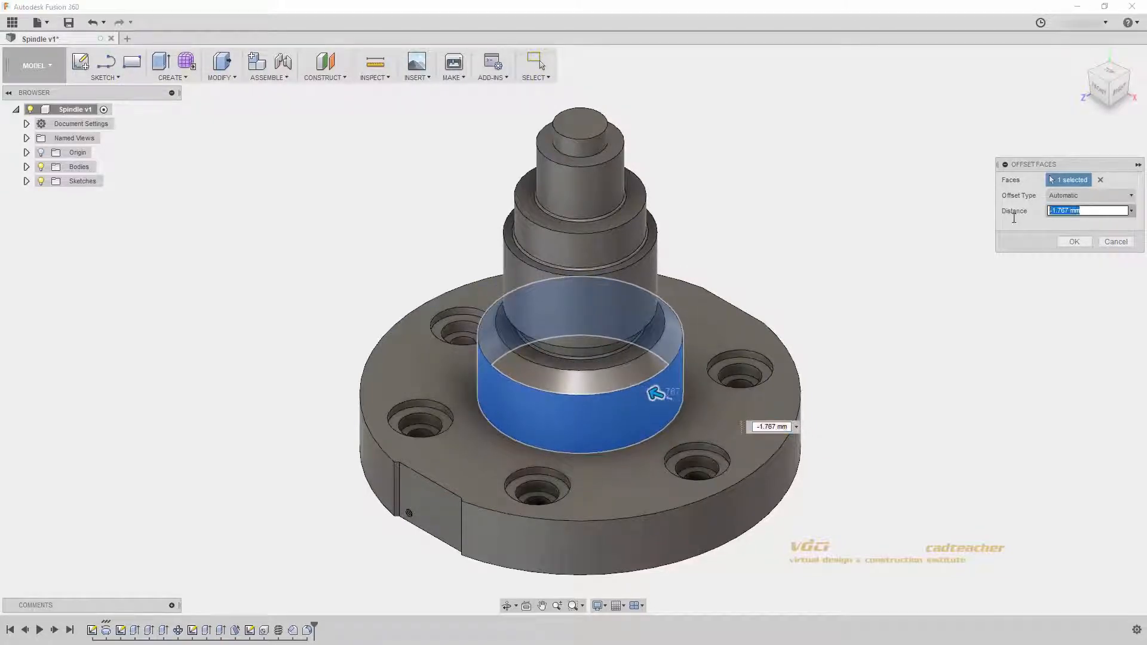
Offset the spindle's cylindrical face by -1 mm and confirm.
type("-1")
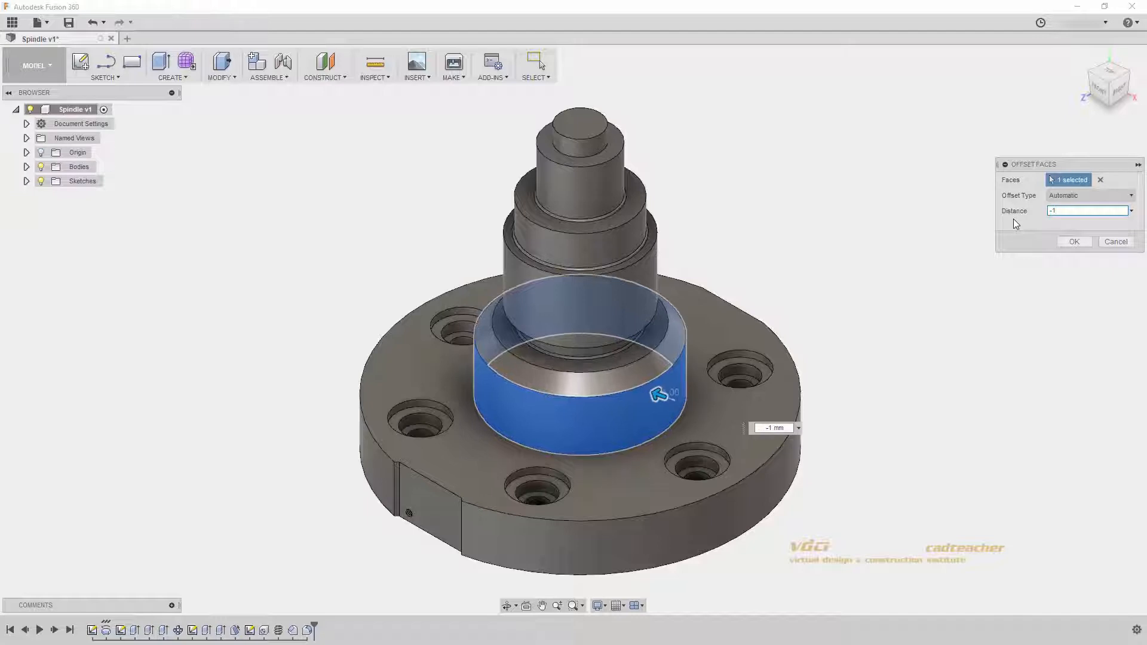
left_click(1073, 241)
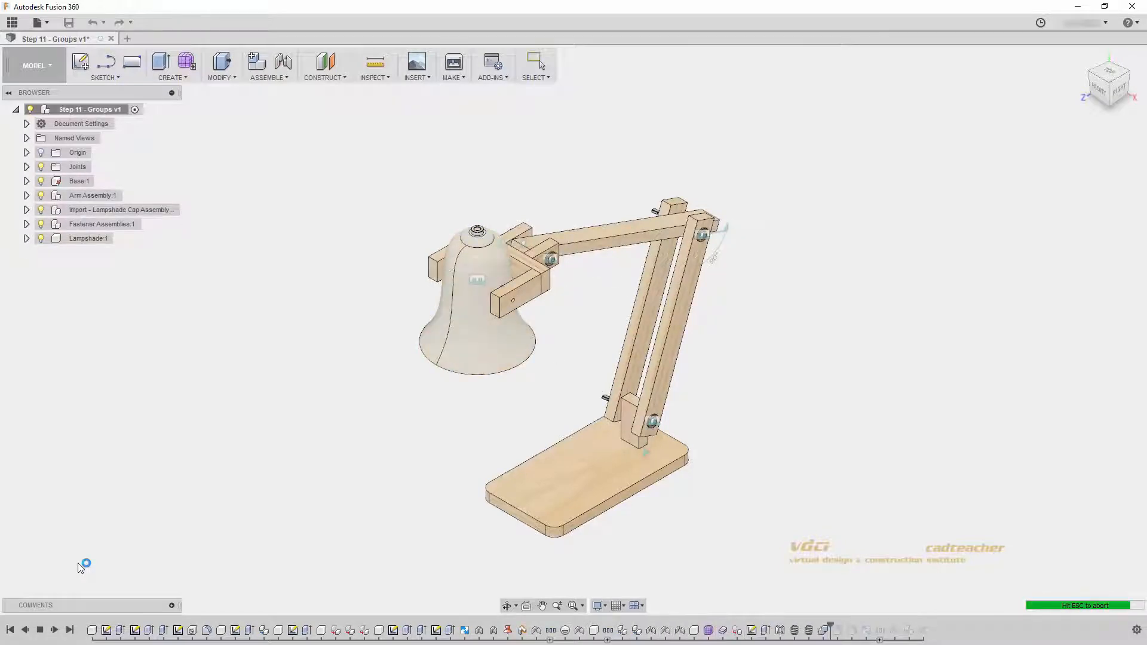
Switch back to the Step 11 - Groups lamp assembly document.
left_click(536, 62)
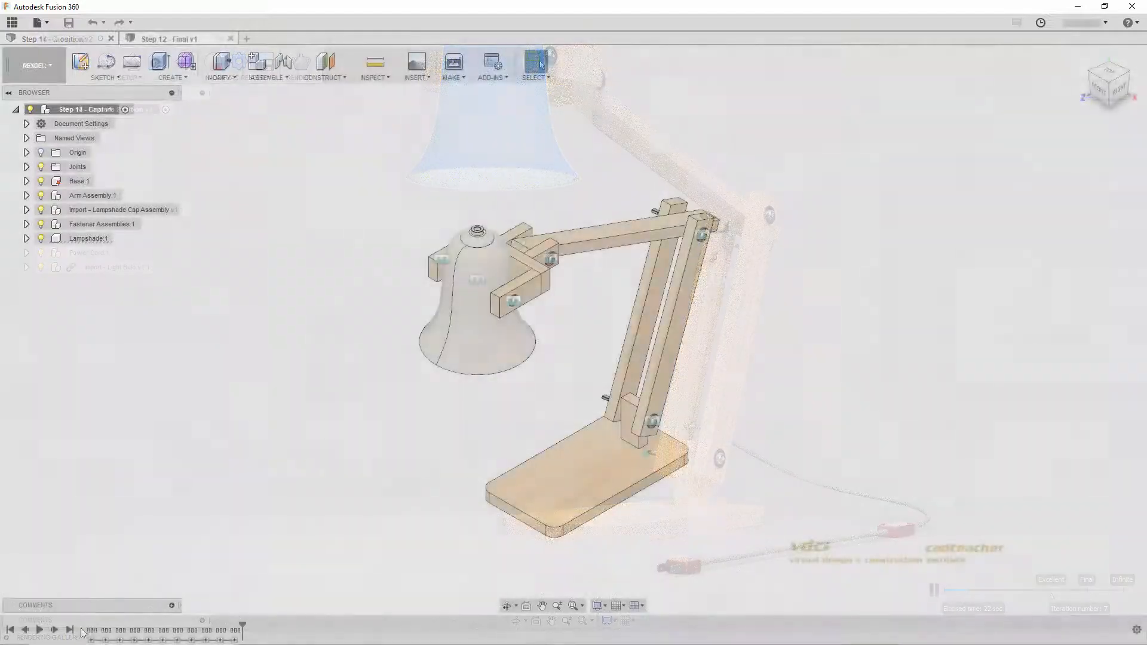
Make the Step 12 - Final lamp assembly with bell lampshade the active design.
left_click(167, 38)
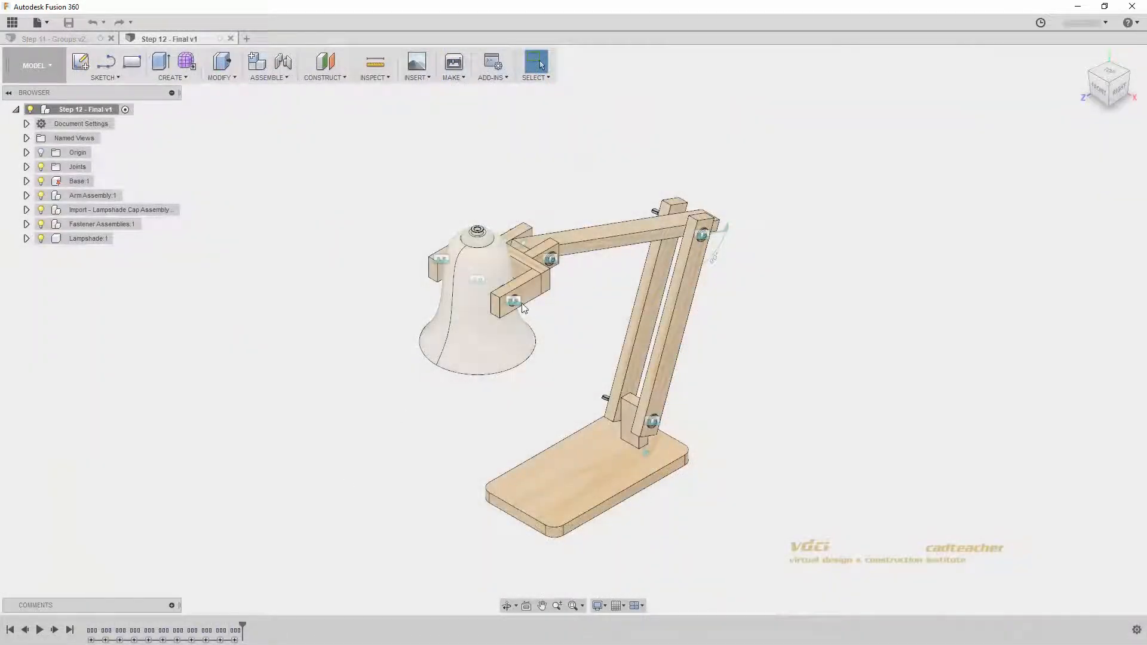